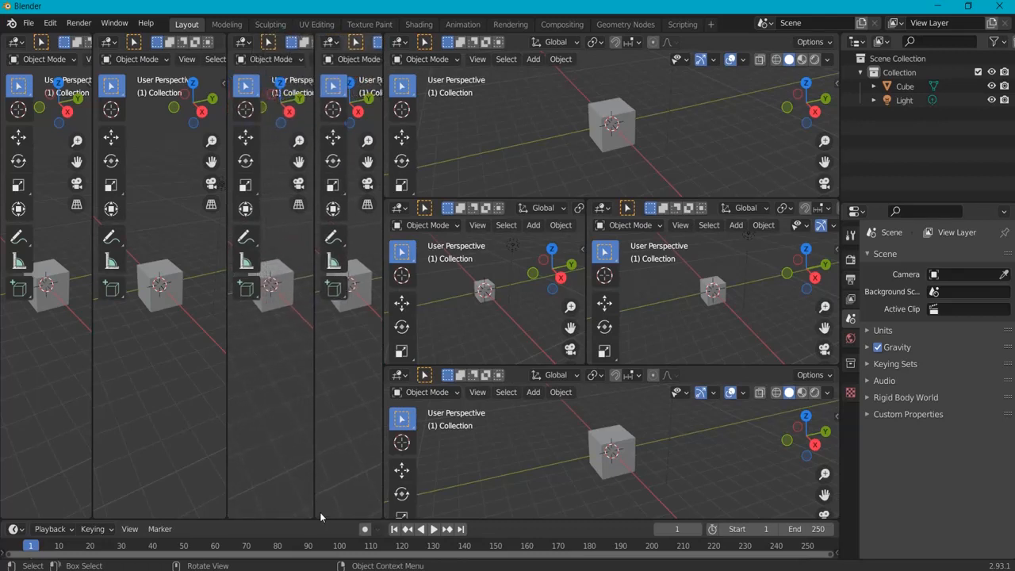
pyautogui.moveTo(320, 513)
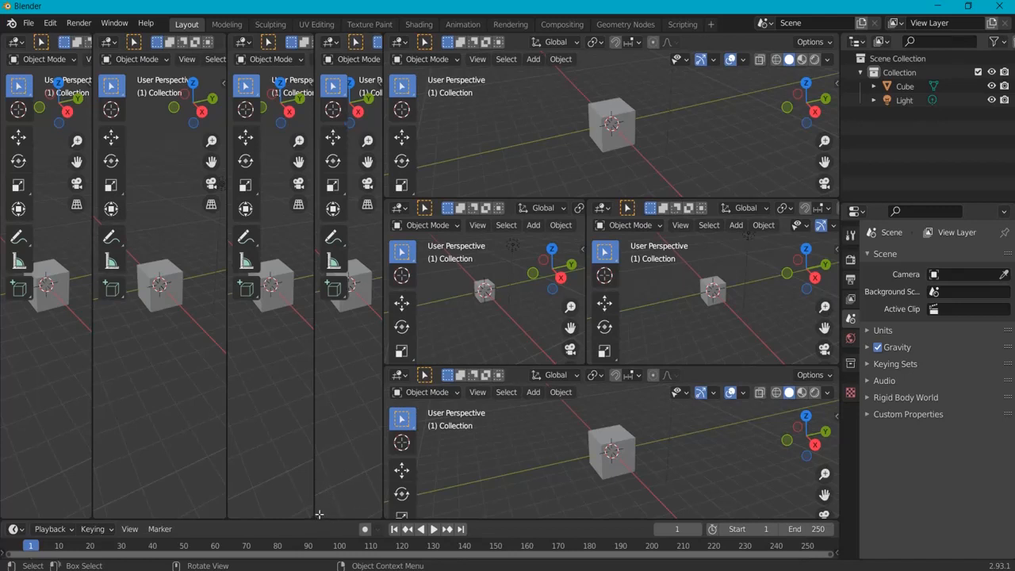
pyautogui.moveTo(270, 511)
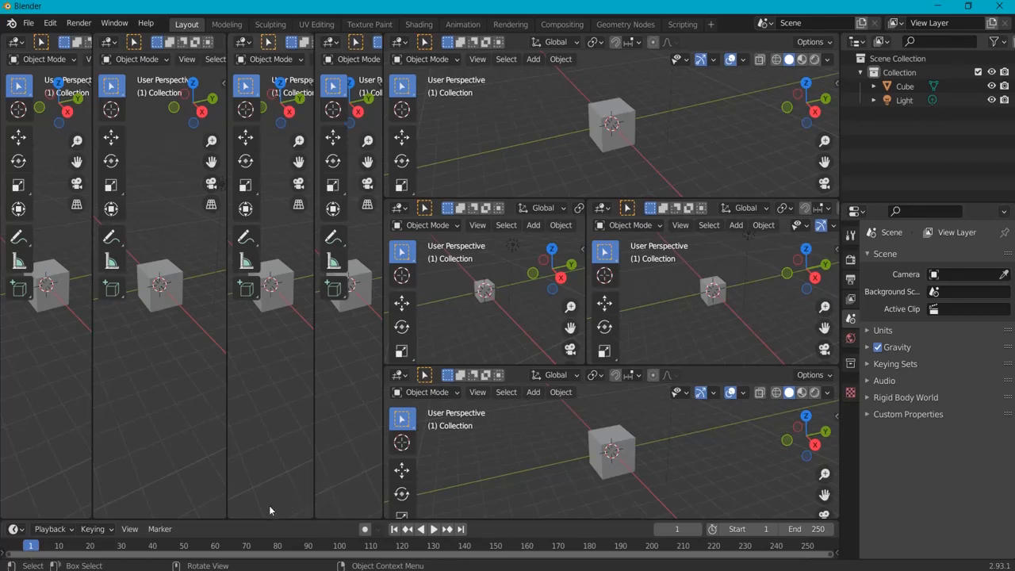
pyautogui.moveTo(317, 514)
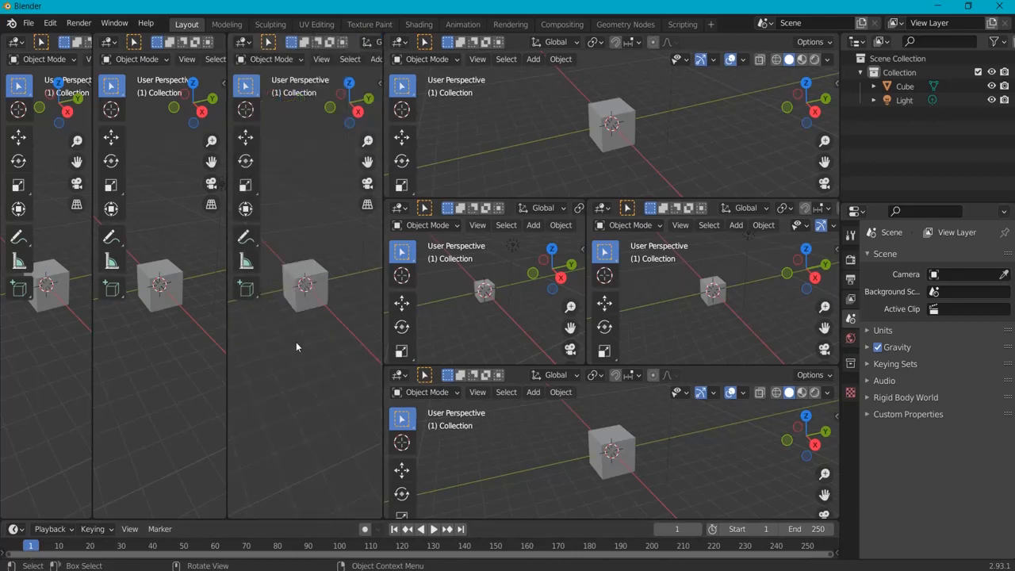
pyautogui.moveTo(235, 515)
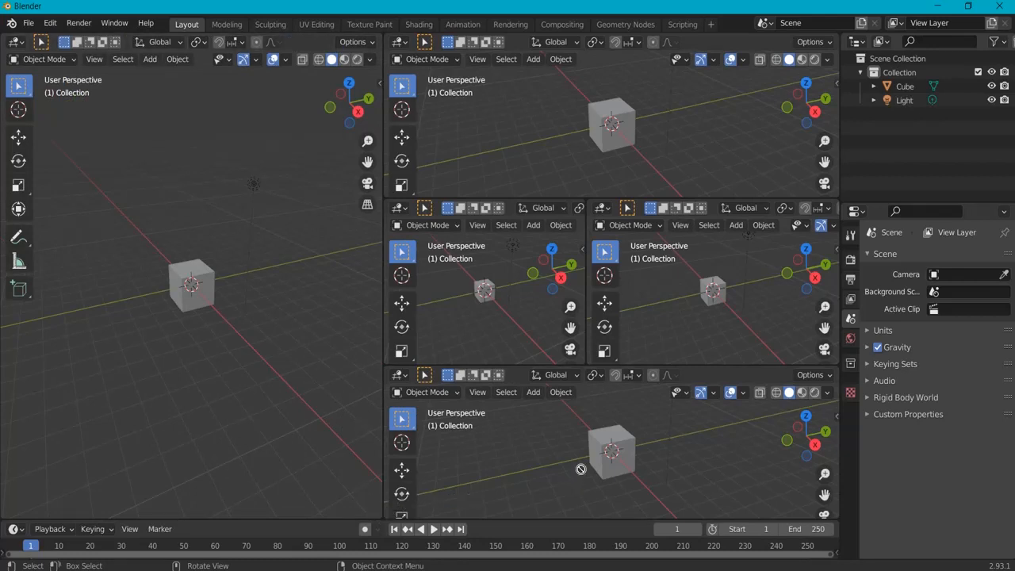
pyautogui.moveTo(114, 117)
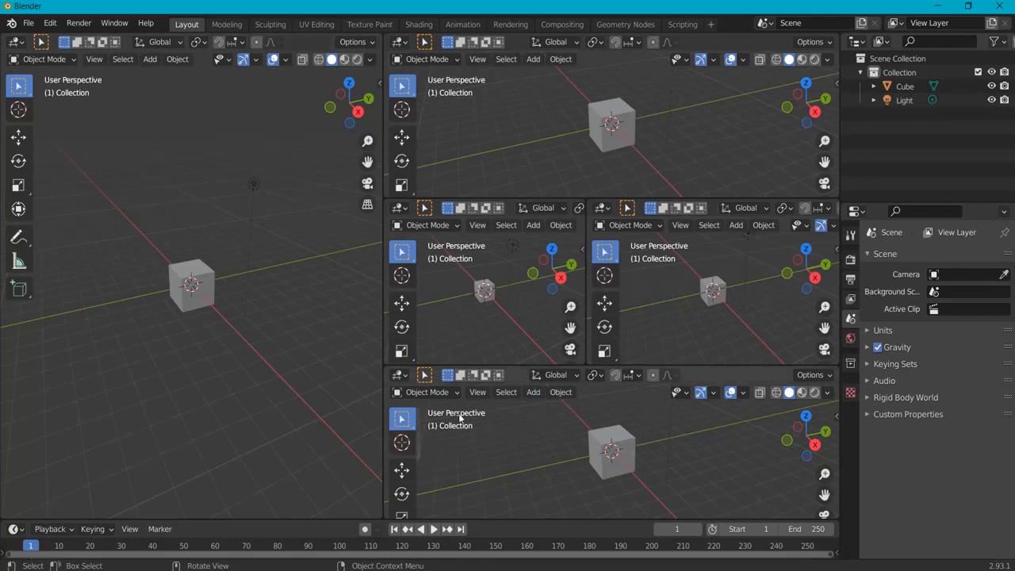
pyautogui.moveTo(381, 371)
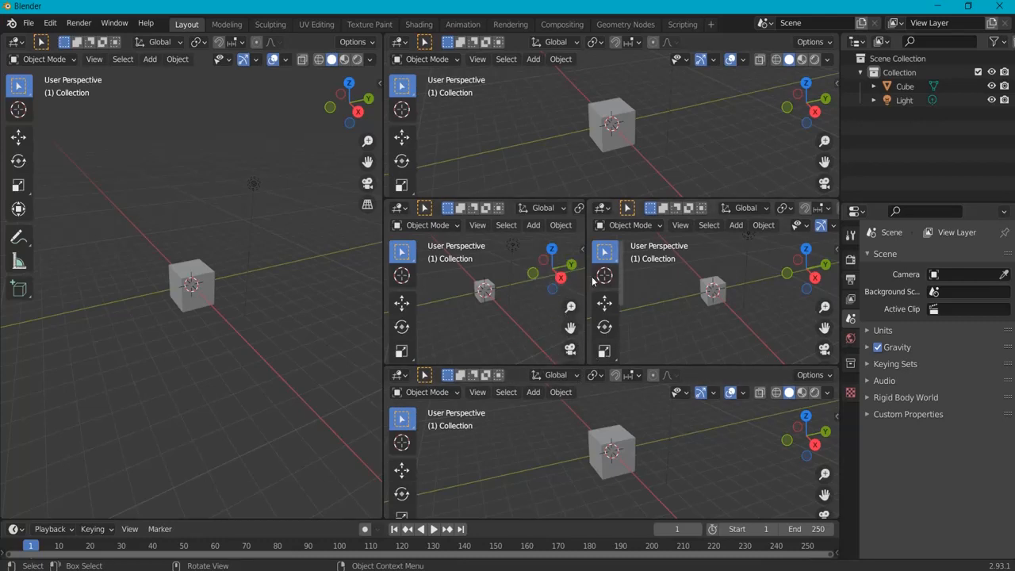
pyautogui.moveTo(174, 229)
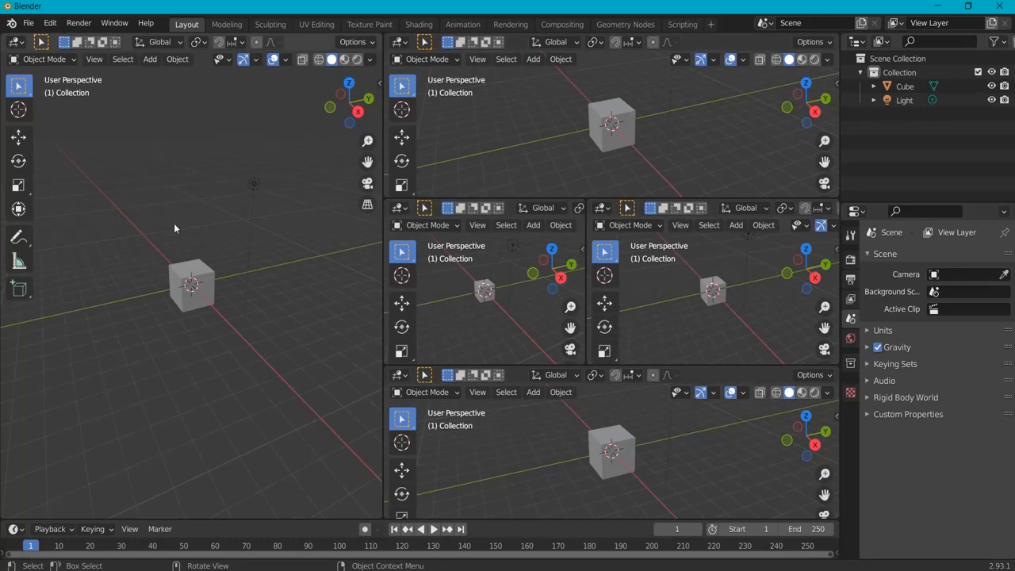
pyautogui.moveTo(579, 364)
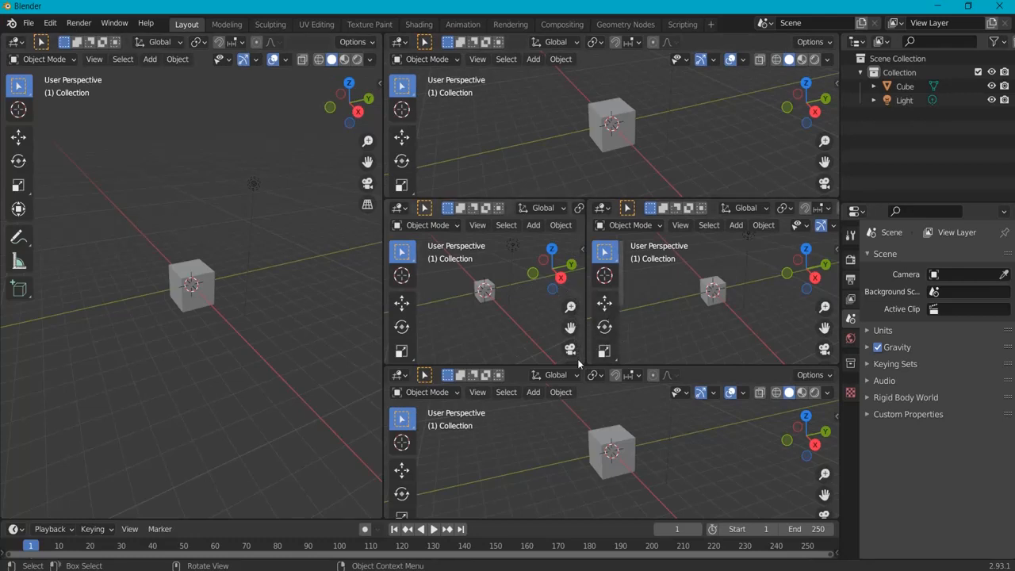
pyautogui.moveTo(579, 361)
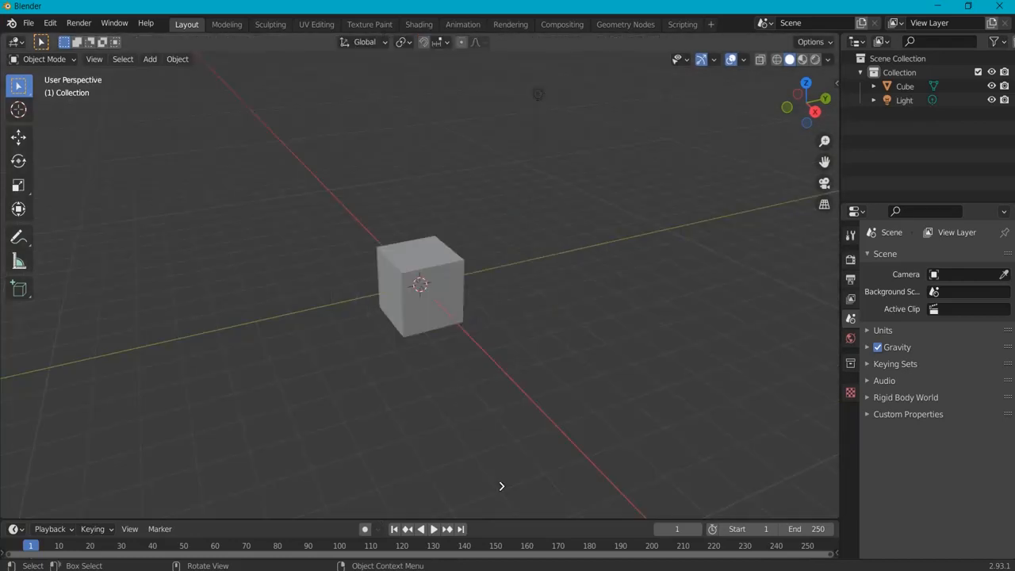
# Orbit the view to look at the default cube from a different angle
pyautogui.moveTo(499, 487); pyautogui.dragTo(619, 273)
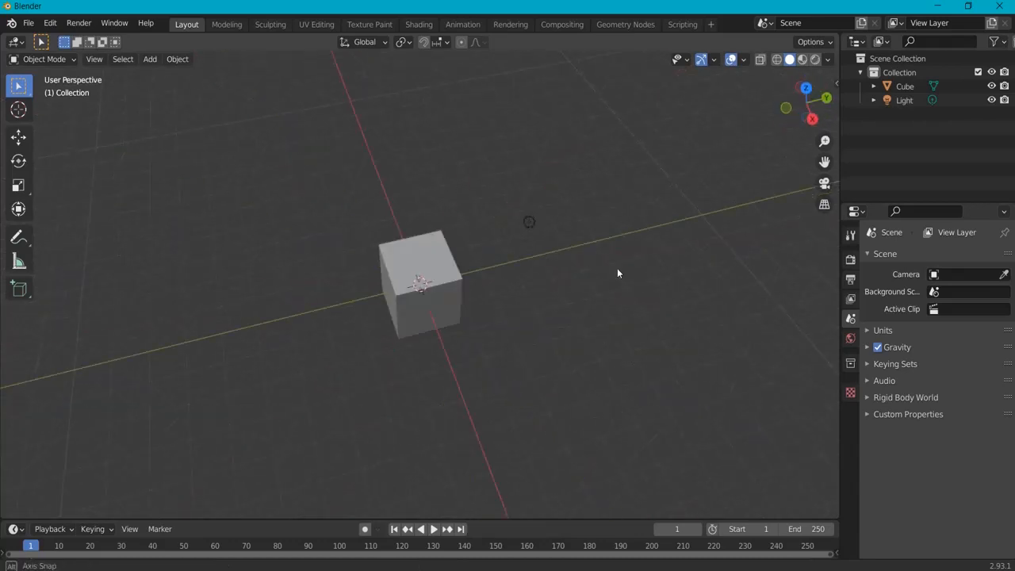
pyautogui.moveTo(618, 273); pyautogui.dragTo(610, 260)
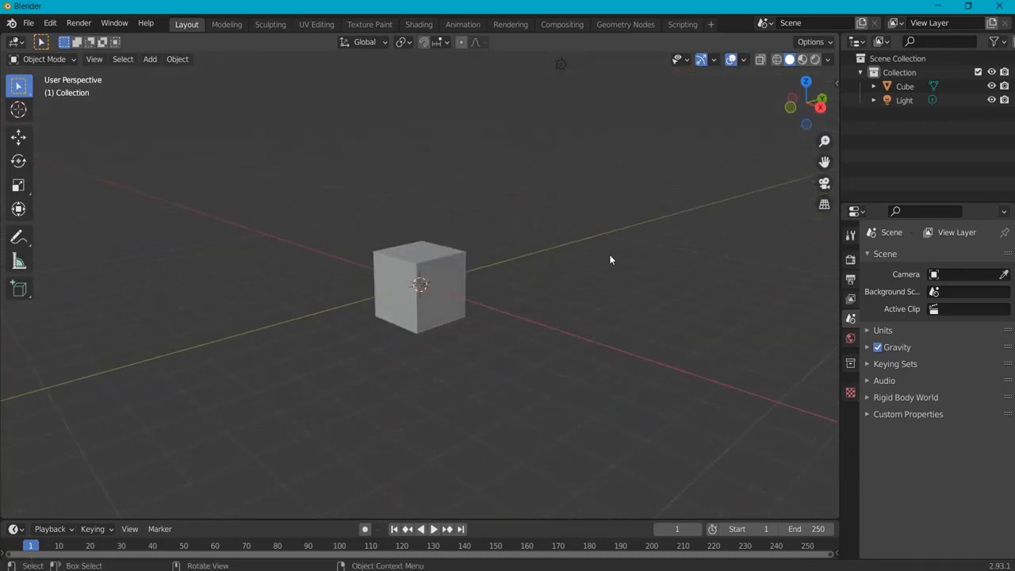
pyautogui.moveTo(834, 516)
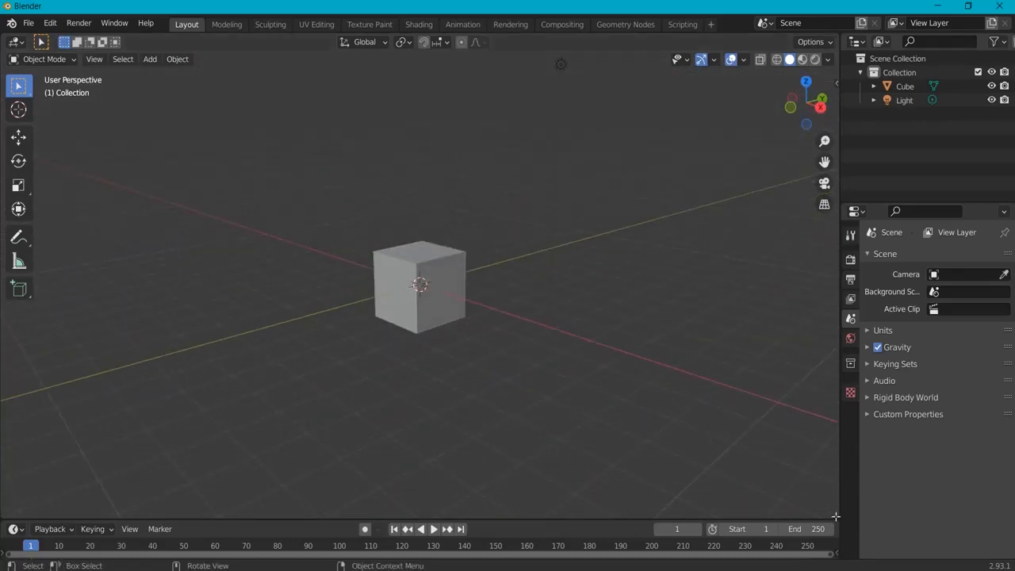